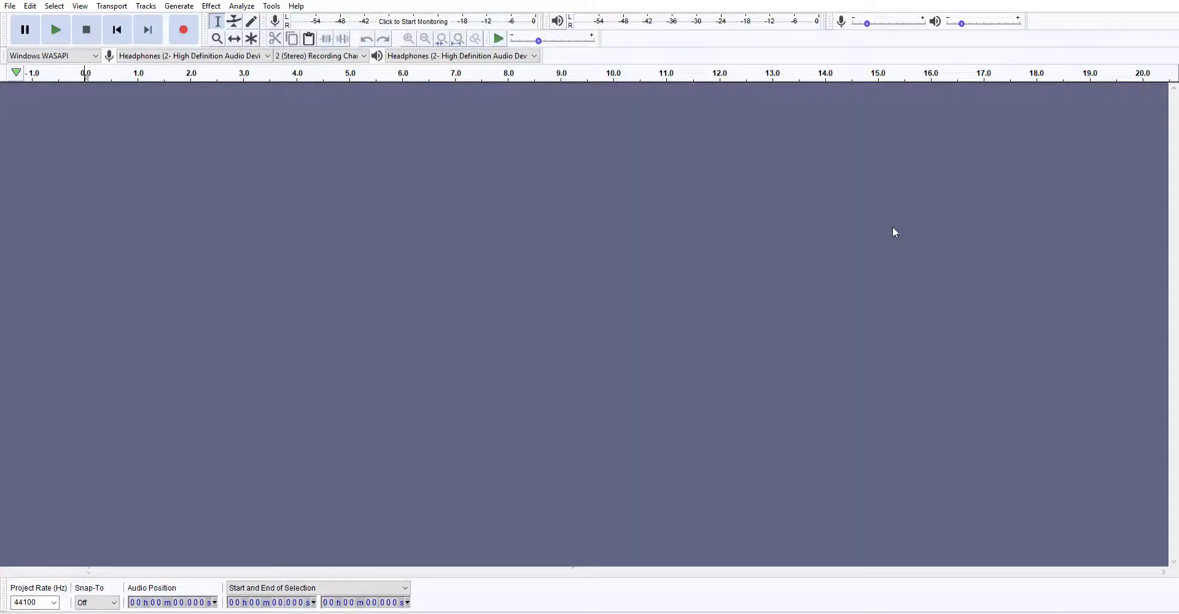
mouse_move(884, 158)
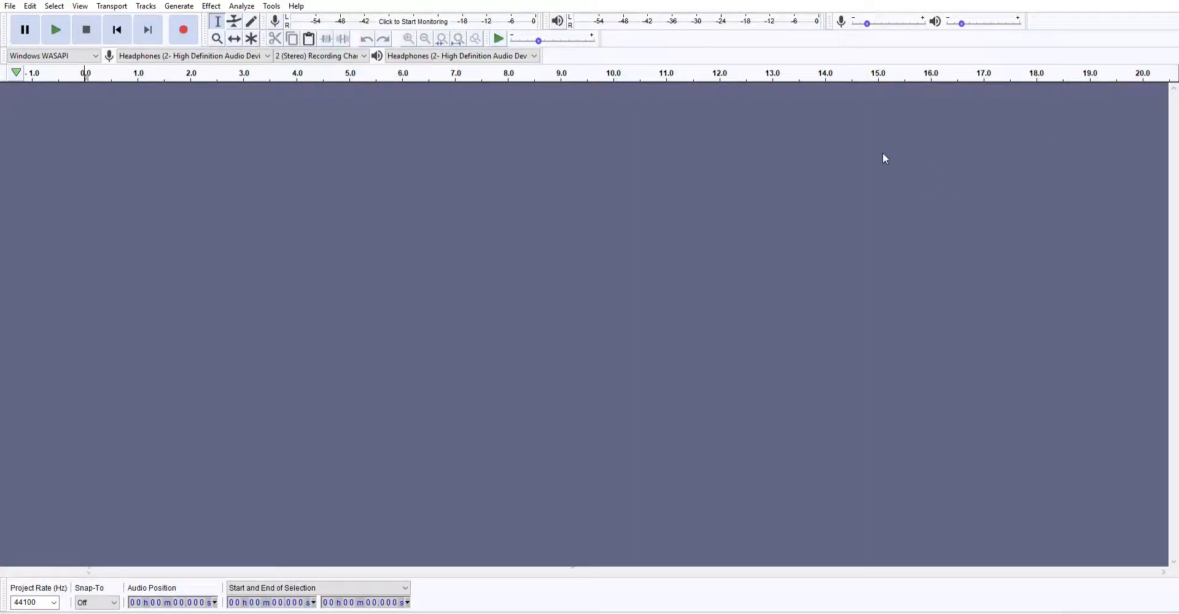
mouse_move(567, 126)
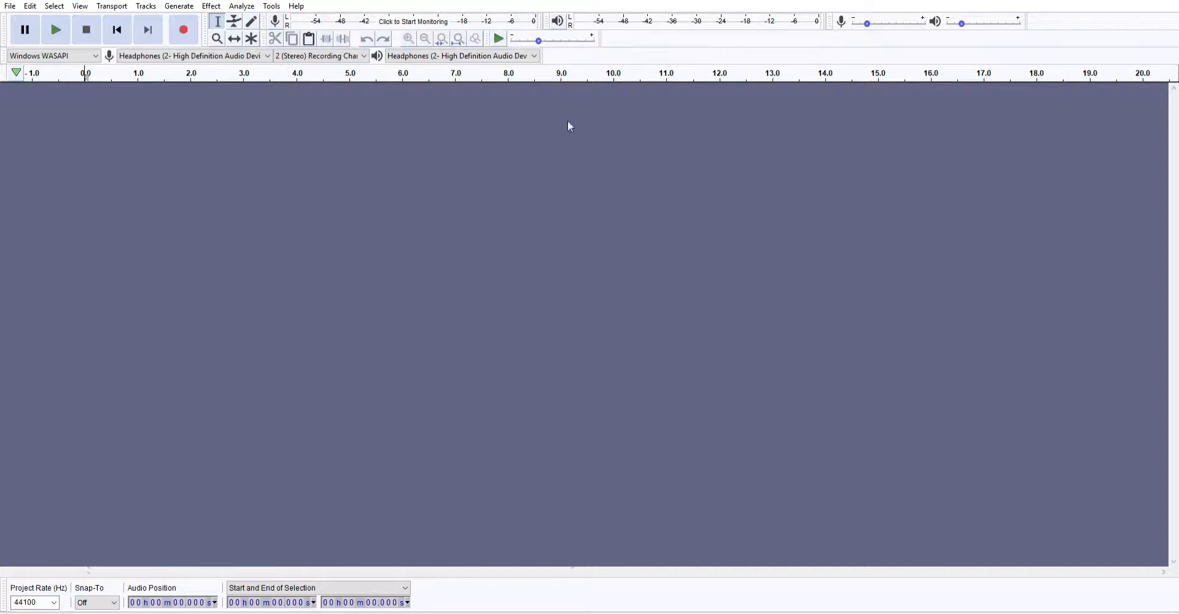
mouse_move(481, 119)
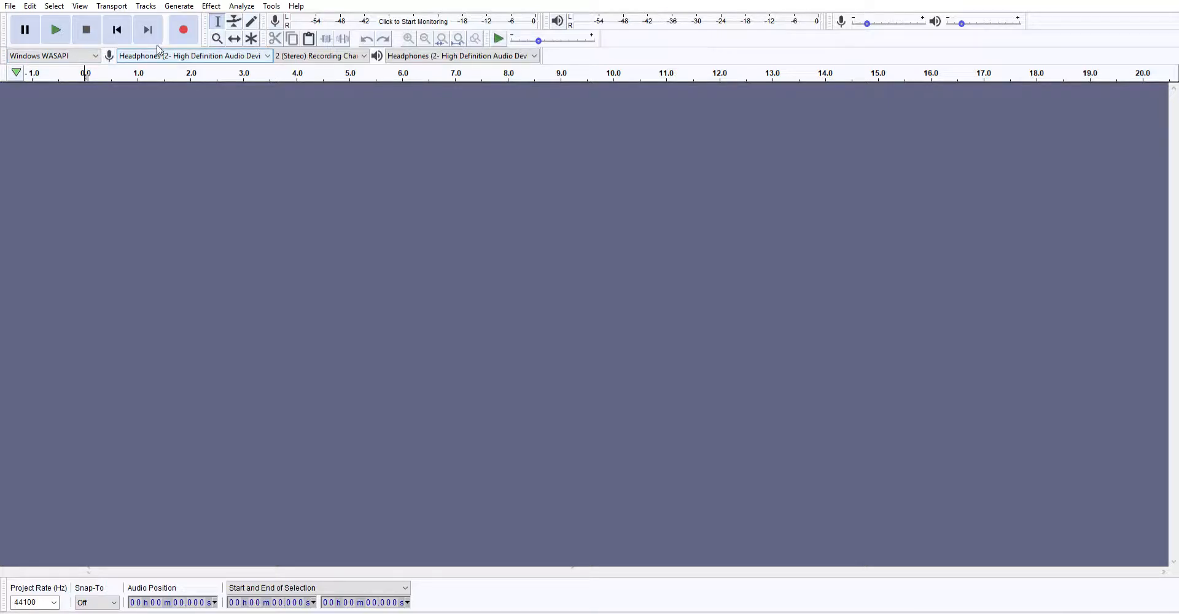
mouse_move(164, 51)
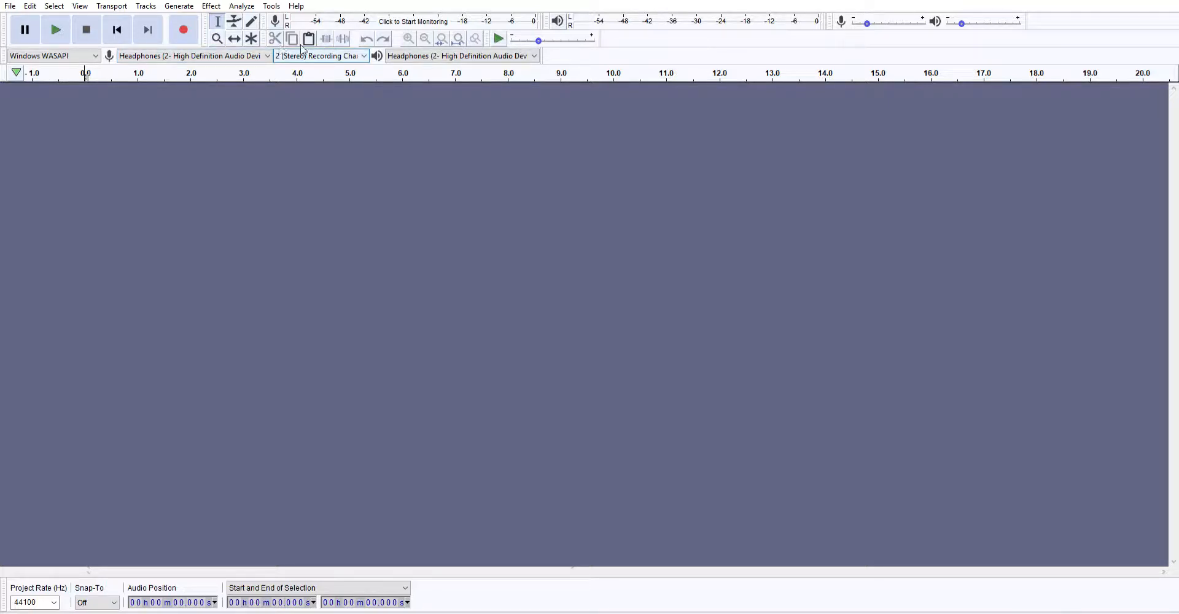
mouse_move(351, 50)
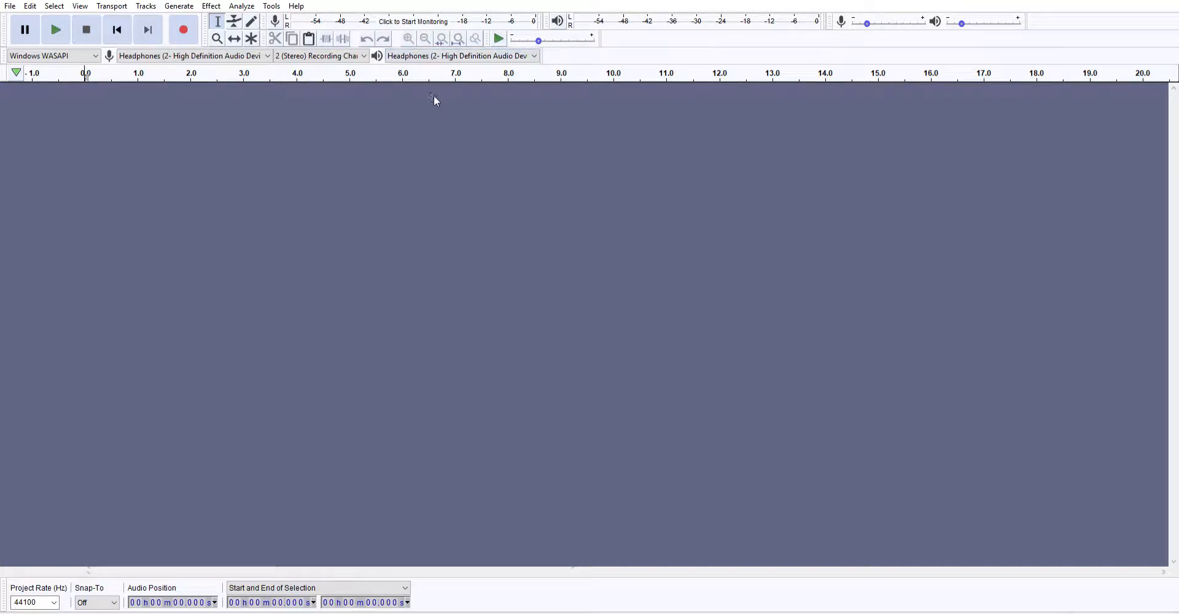
mouse_move(598, 185)
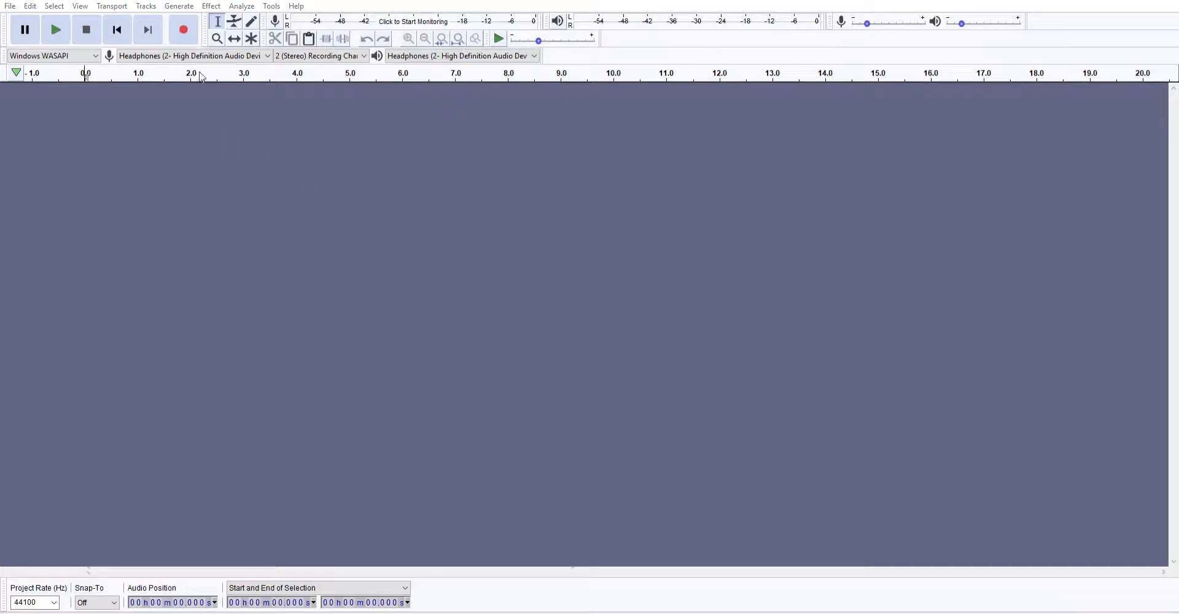
mouse_move(542, 212)
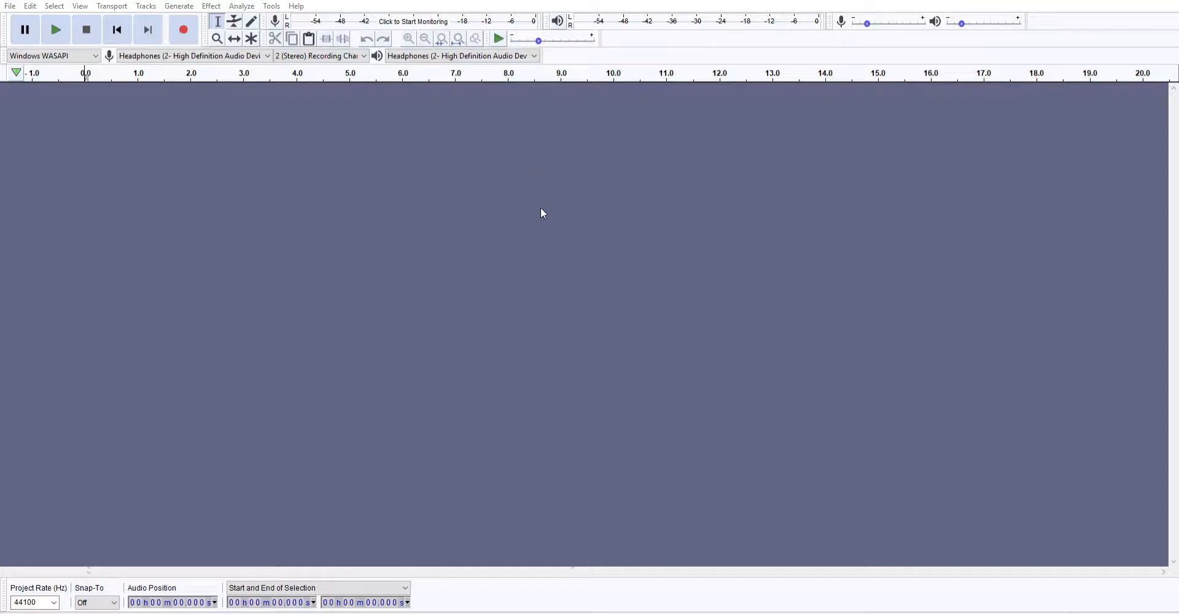
mouse_move(581, 152)
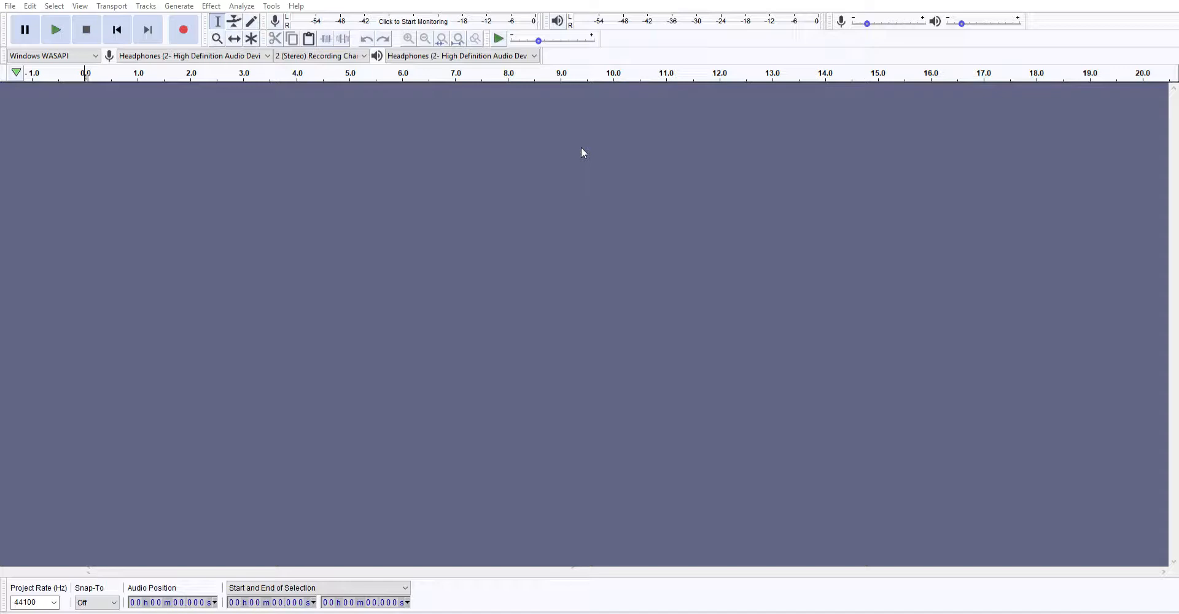
mouse_move(597, 186)
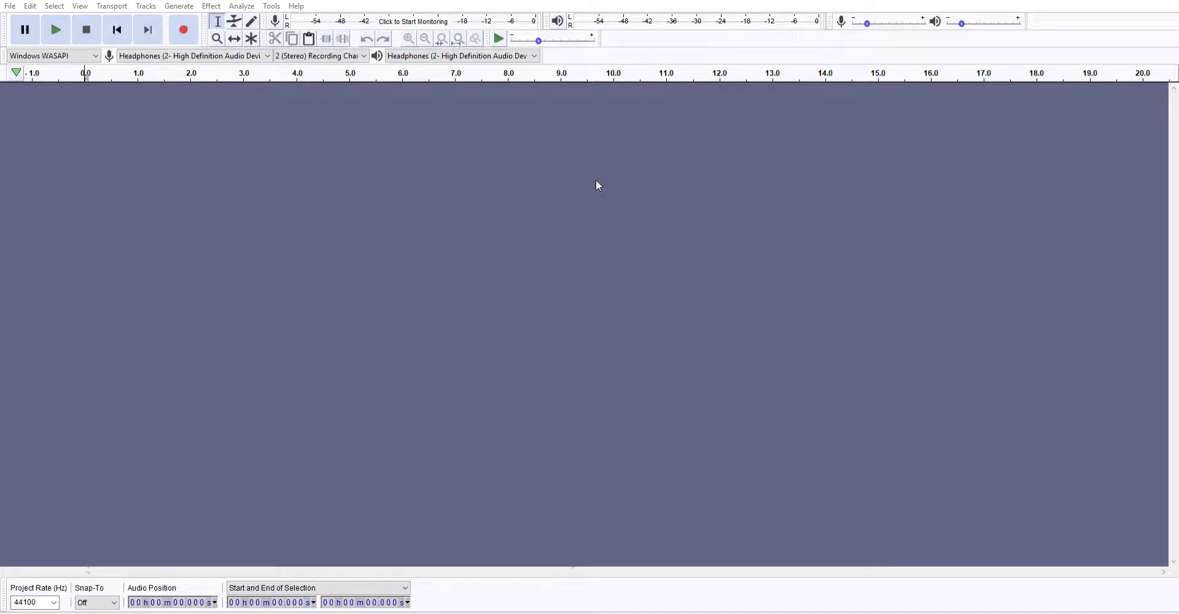
mouse_move(638, 213)
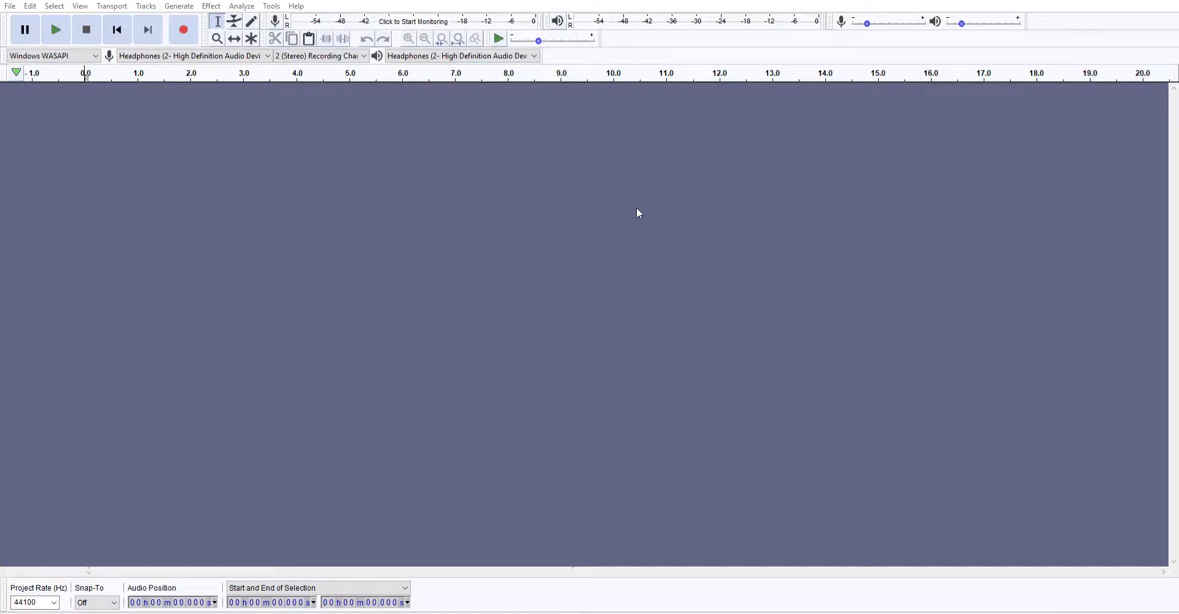
mouse_move(694, 259)
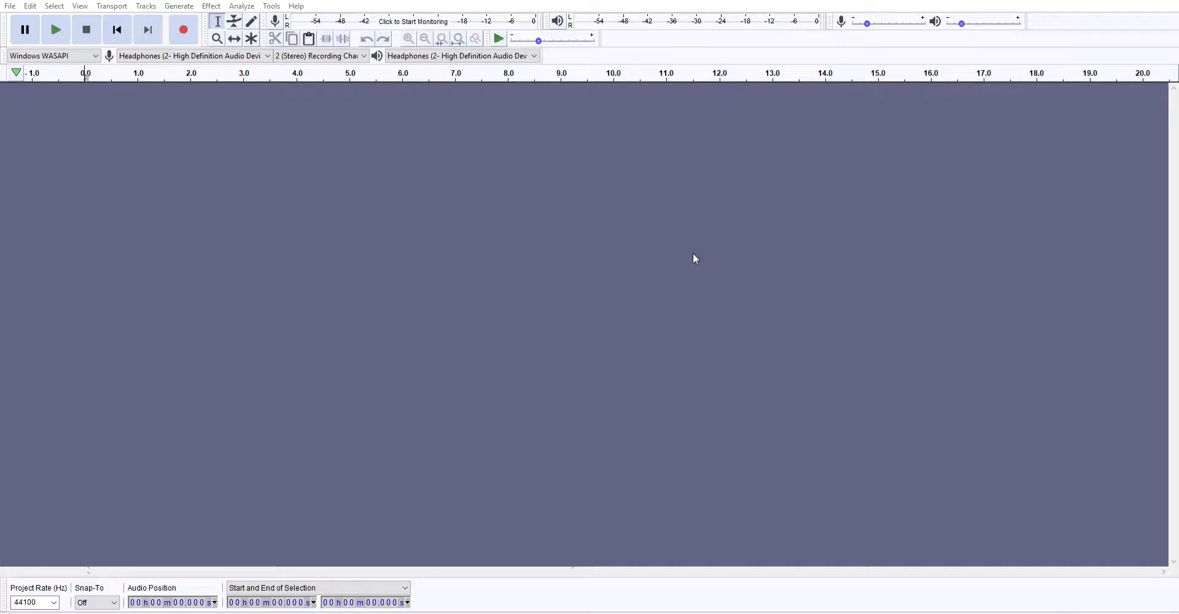
mouse_move(771, 399)
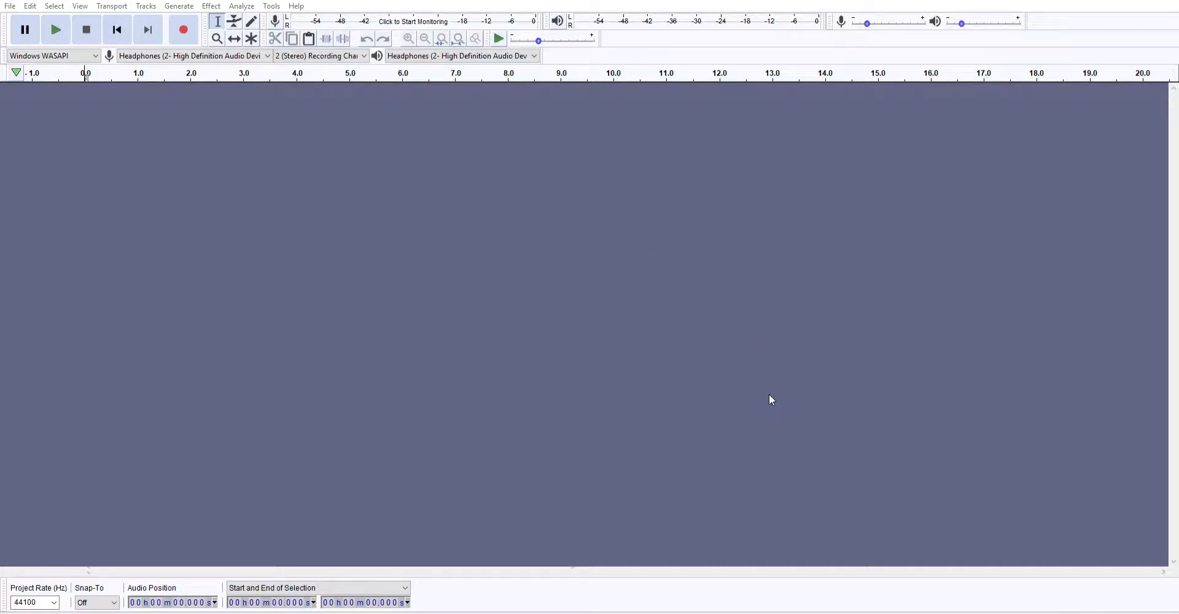
mouse_move(667, 335)
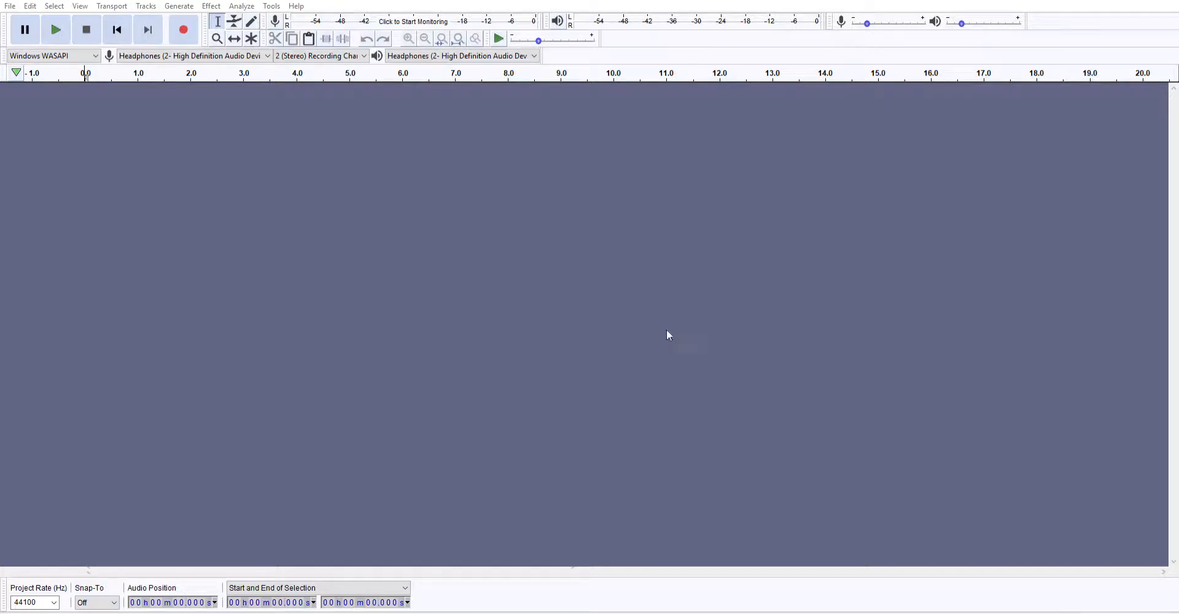
mouse_move(671, 323)
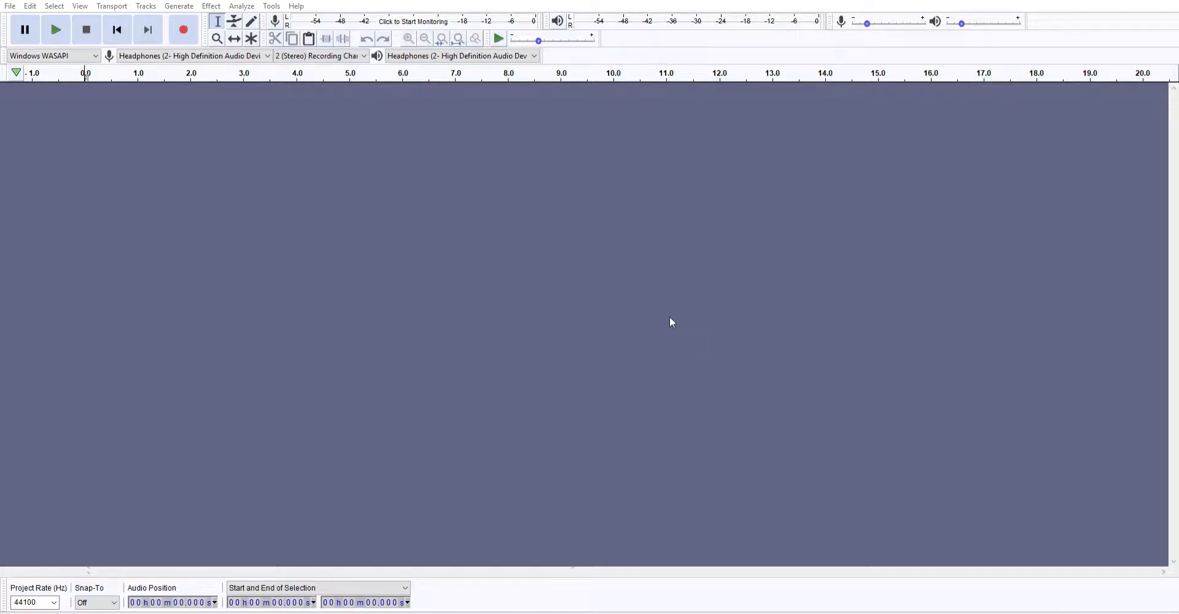
mouse_move(709, 470)
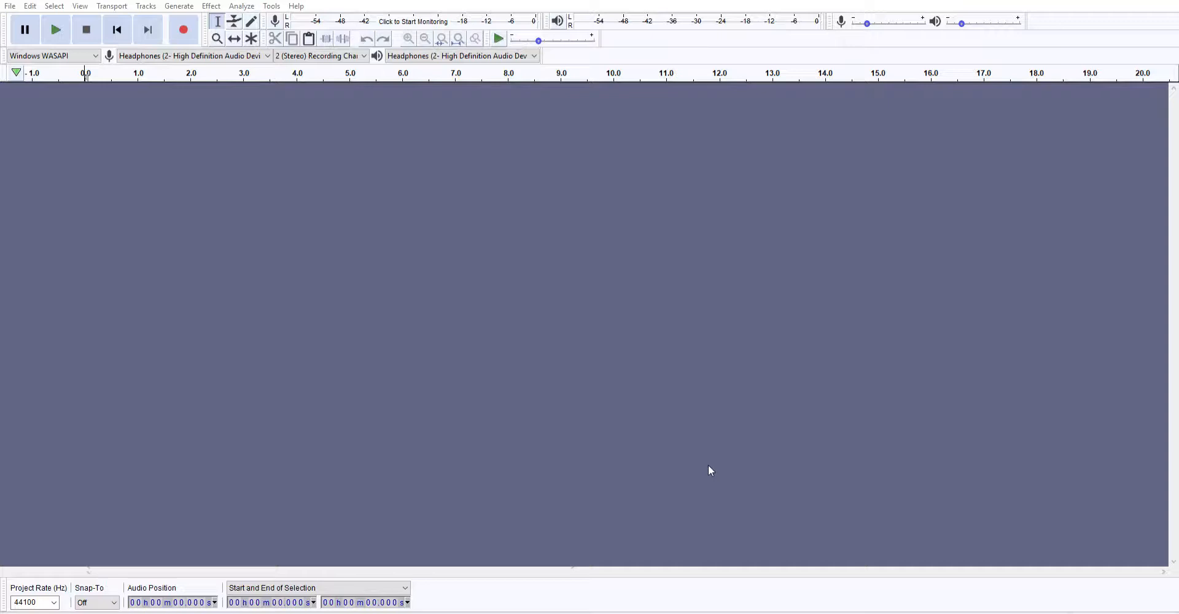
mouse_move(696, 428)
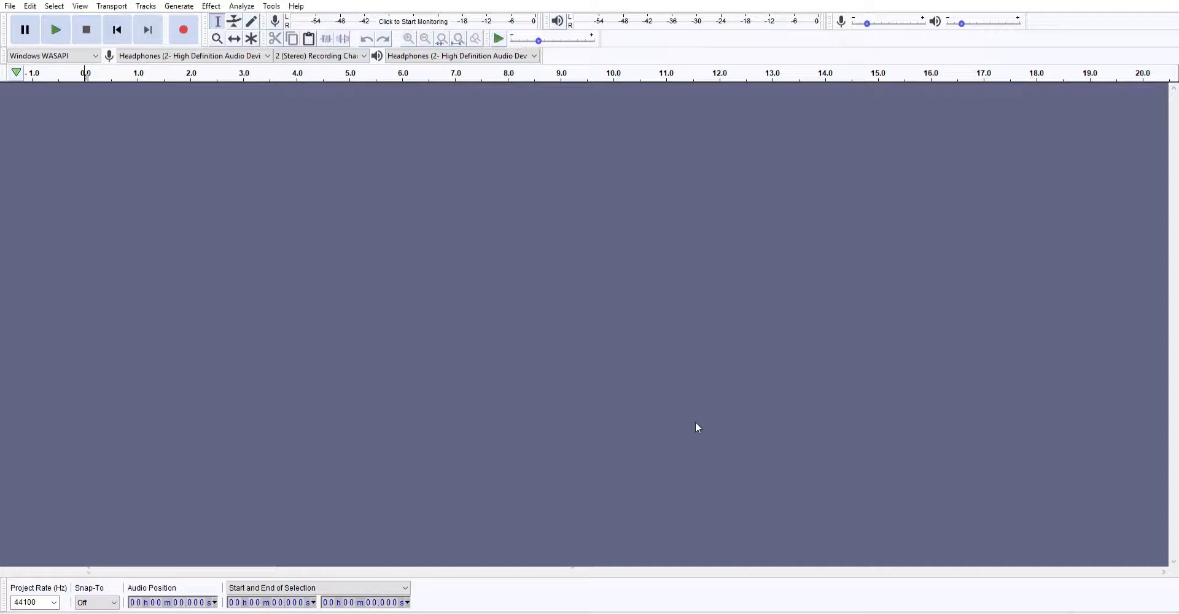
mouse_move(638, 267)
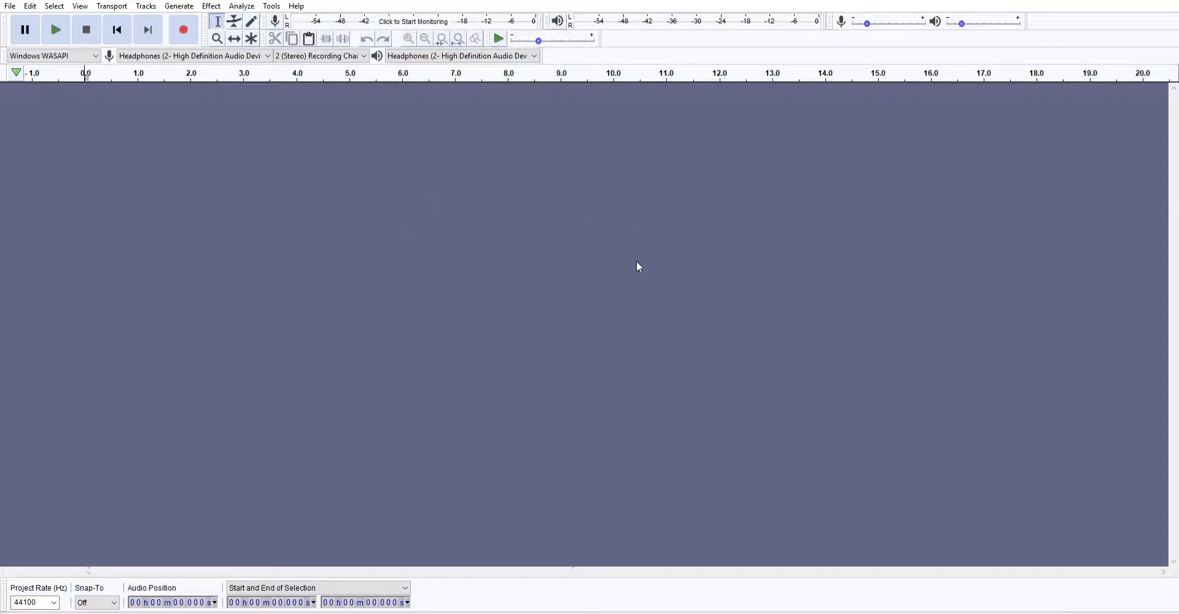
mouse_move(583, 228)
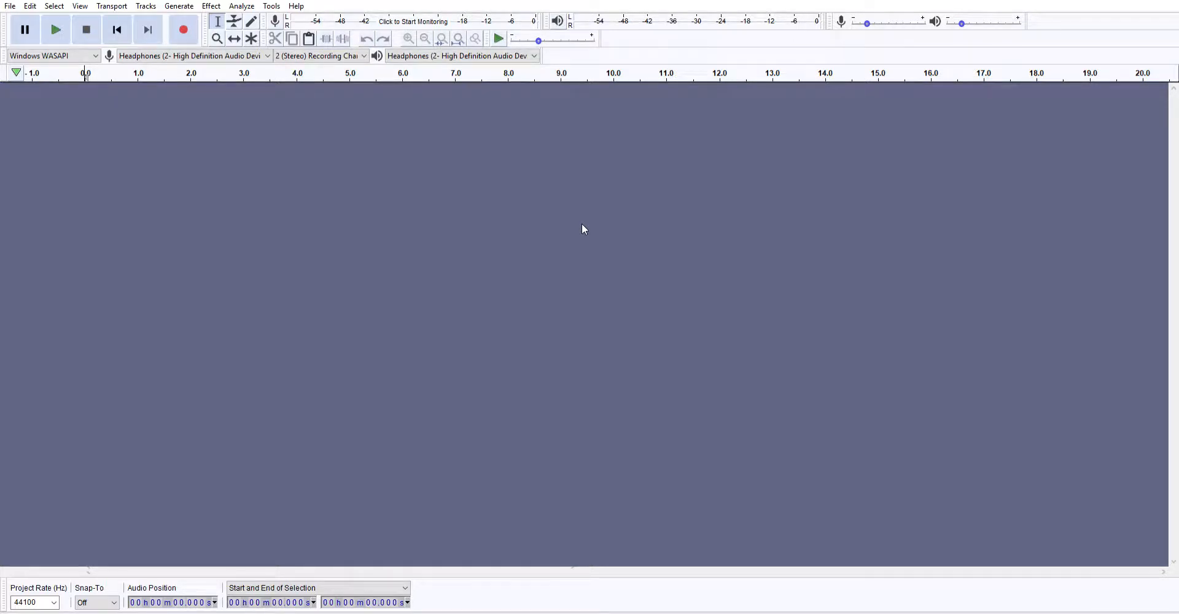
mouse_move(554, 227)
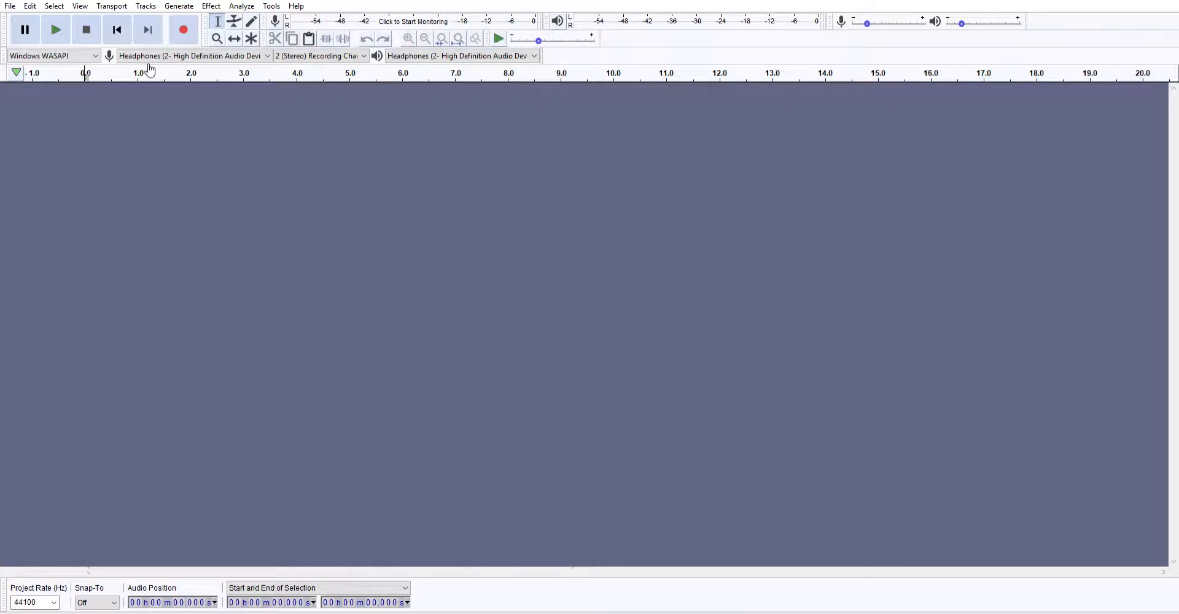
mouse_move(153, 71)
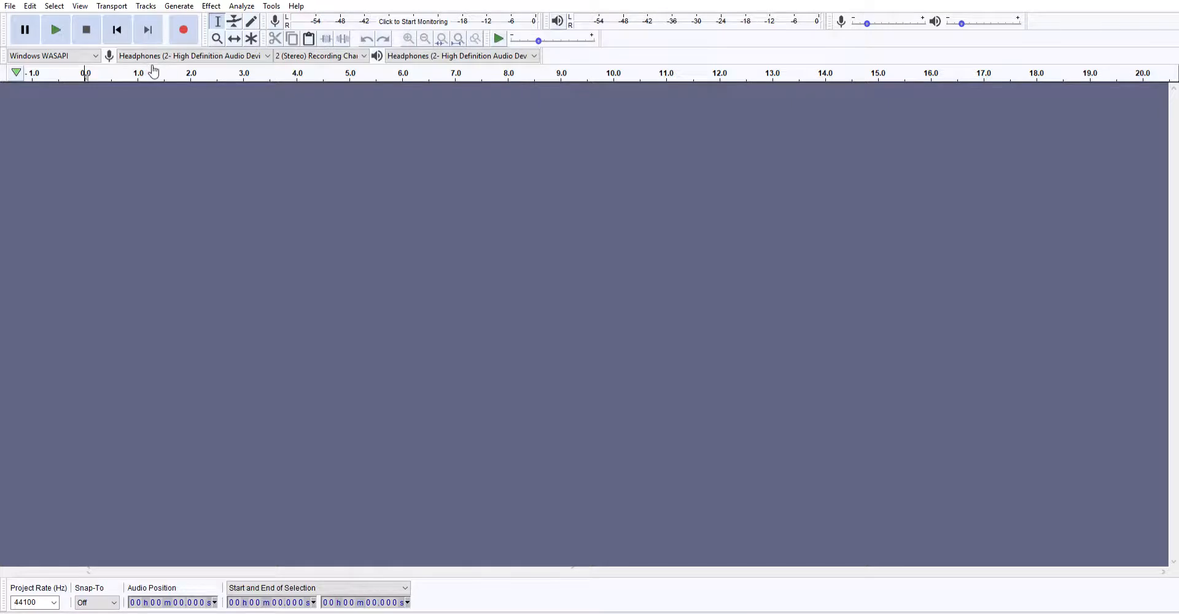
mouse_move(282, 103)
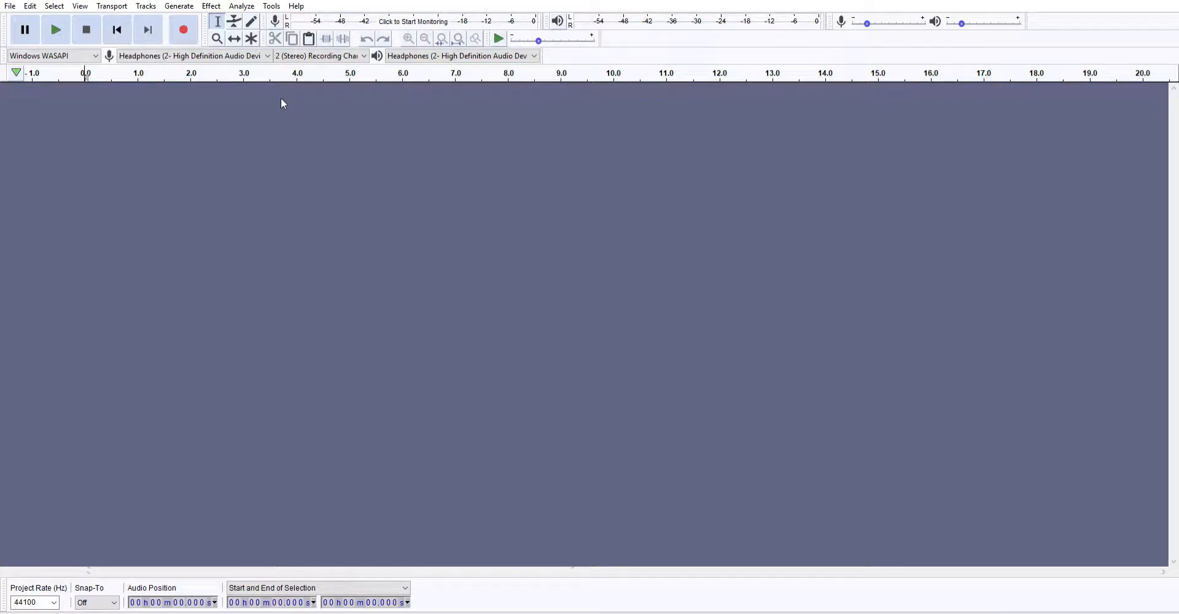
mouse_move(224, 59)
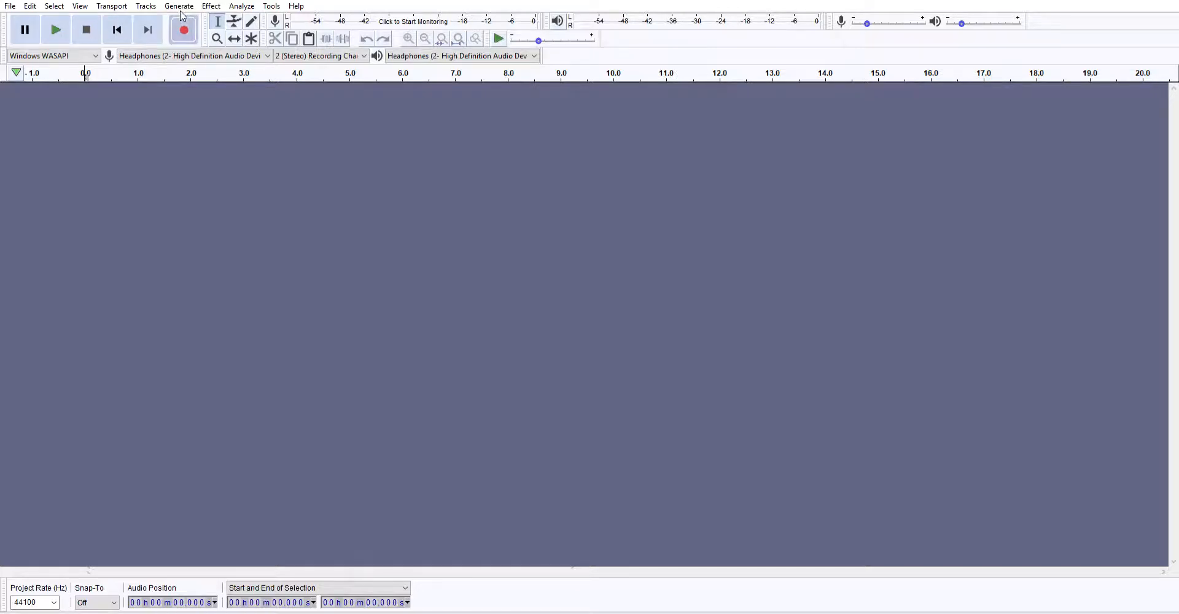
- Record a first take while speaking, pausing and resuming once, reaching about nine seconds
click(183, 30)
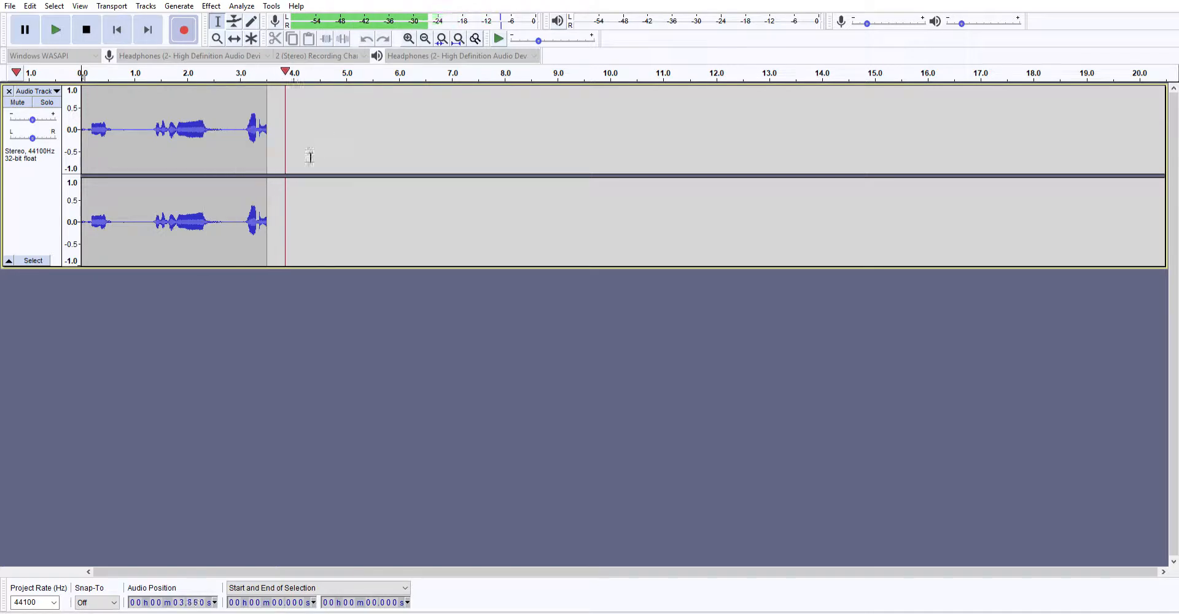
click(183, 29)
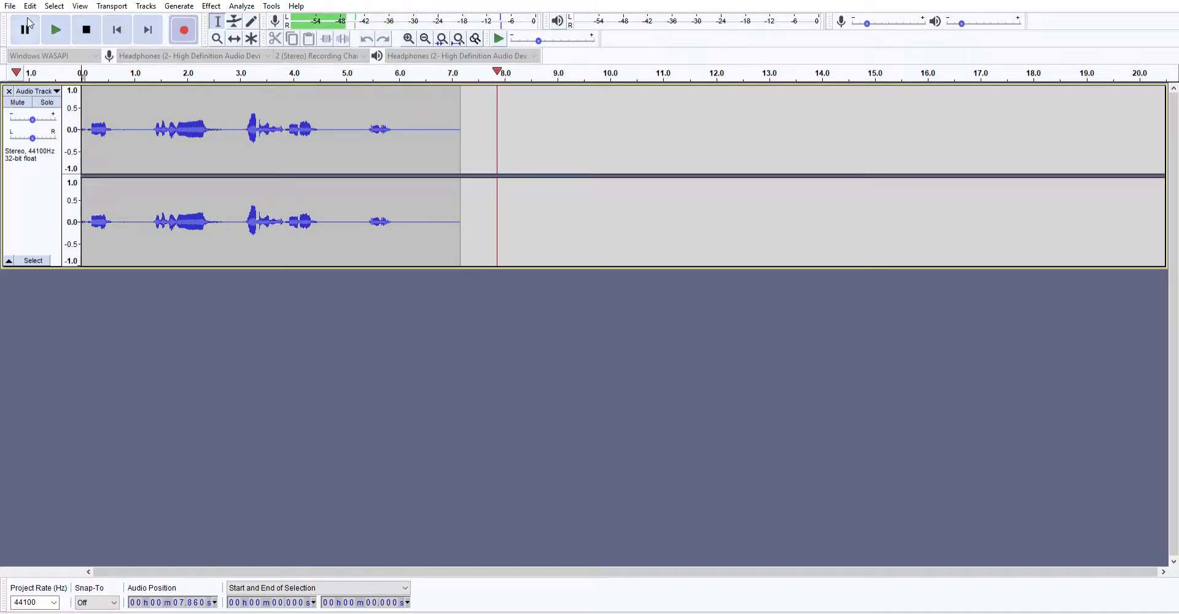
click(54, 30)
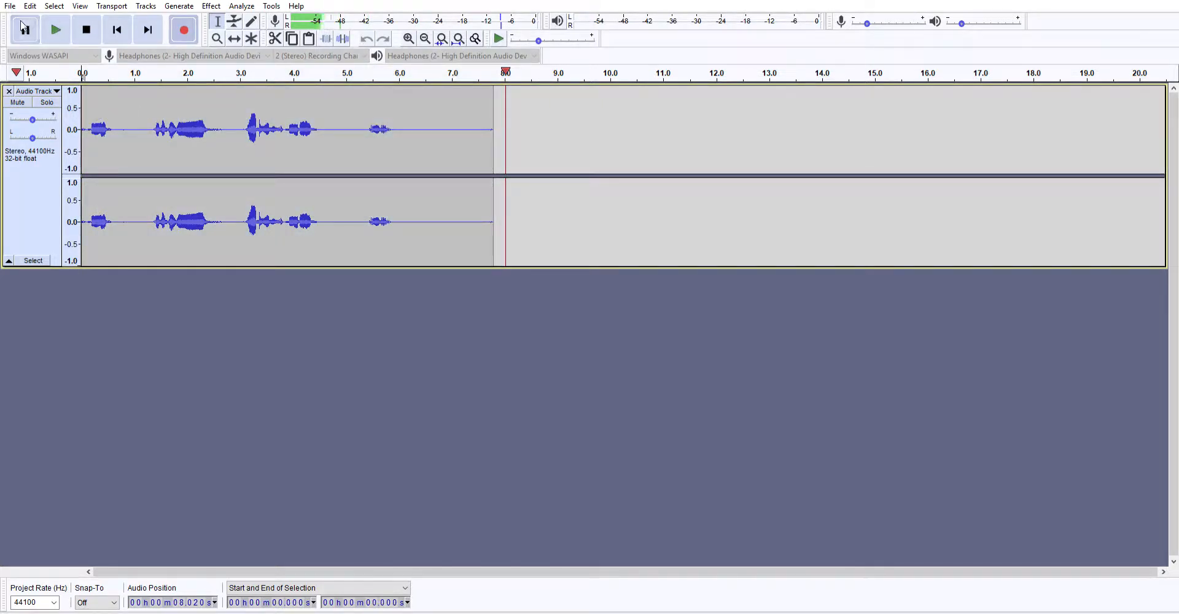
click(54, 30)
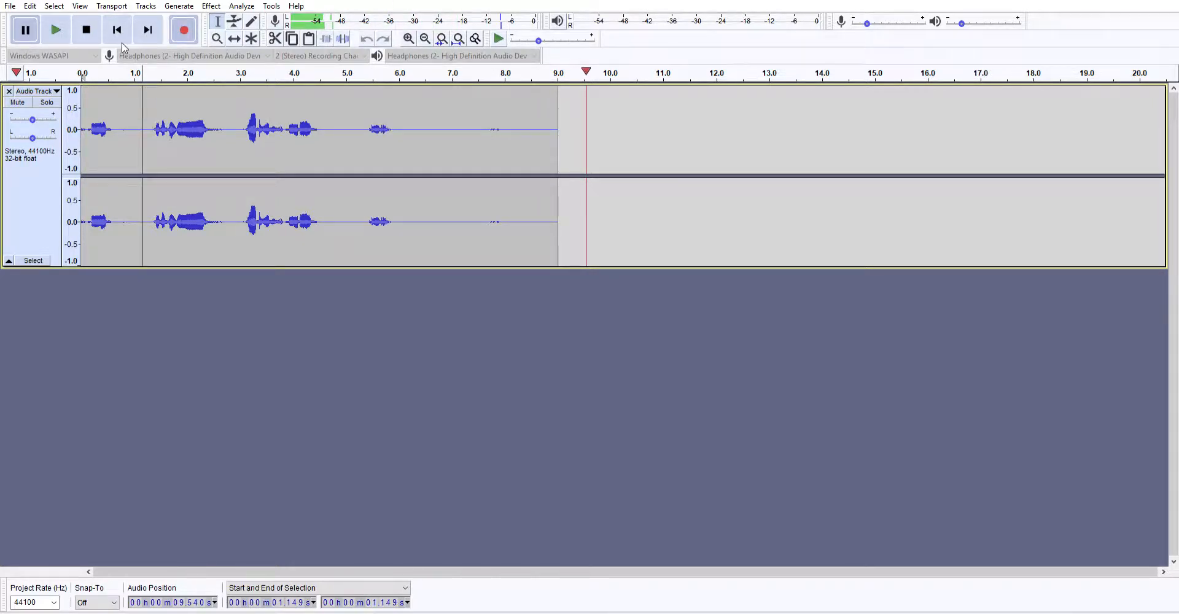
- Review the take from about 0.8 to 4.8 seconds, then start a second clip after it
drag(124, 127, 334, 127)
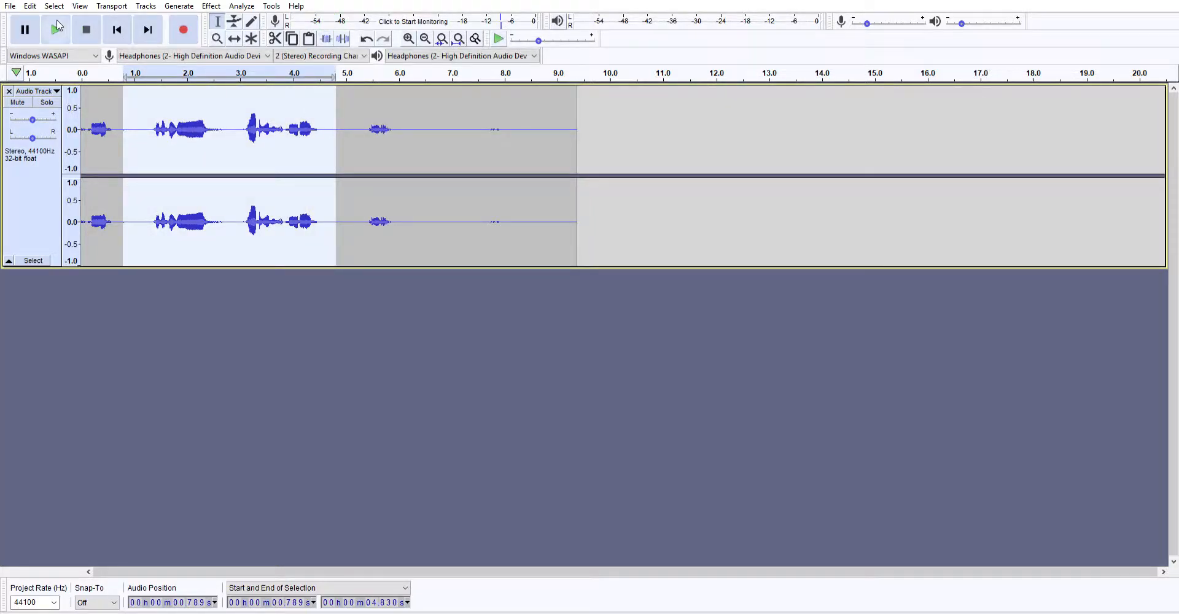
click(55, 29)
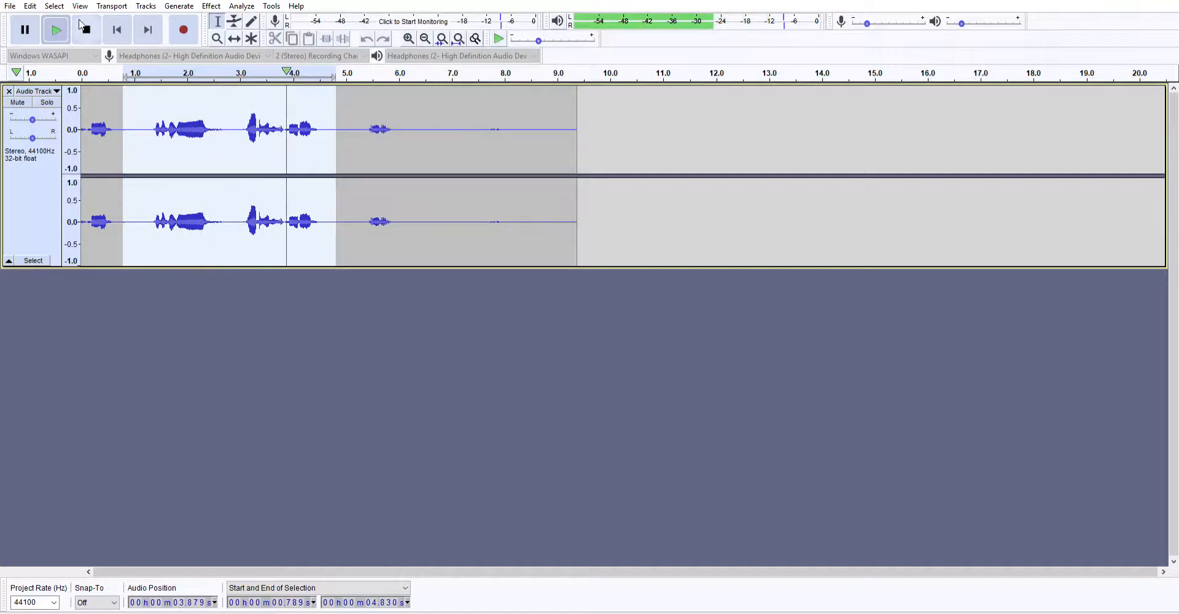
click(56, 30)
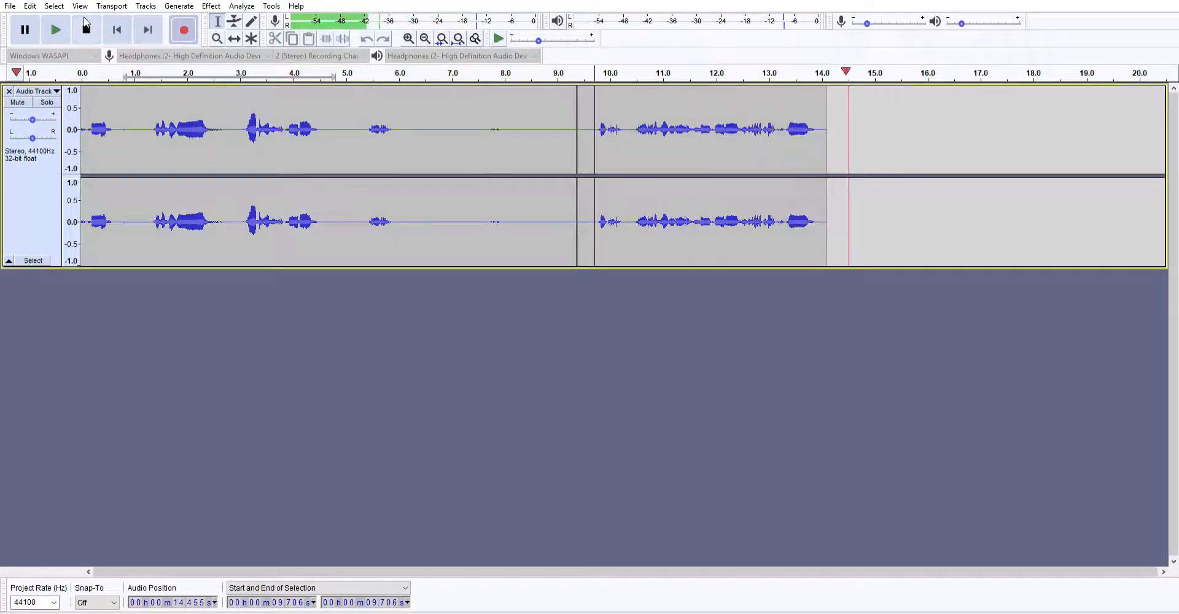
- Stop the second take, replay the clips, then resume recording after the 14.5-second mark
click(56, 29)
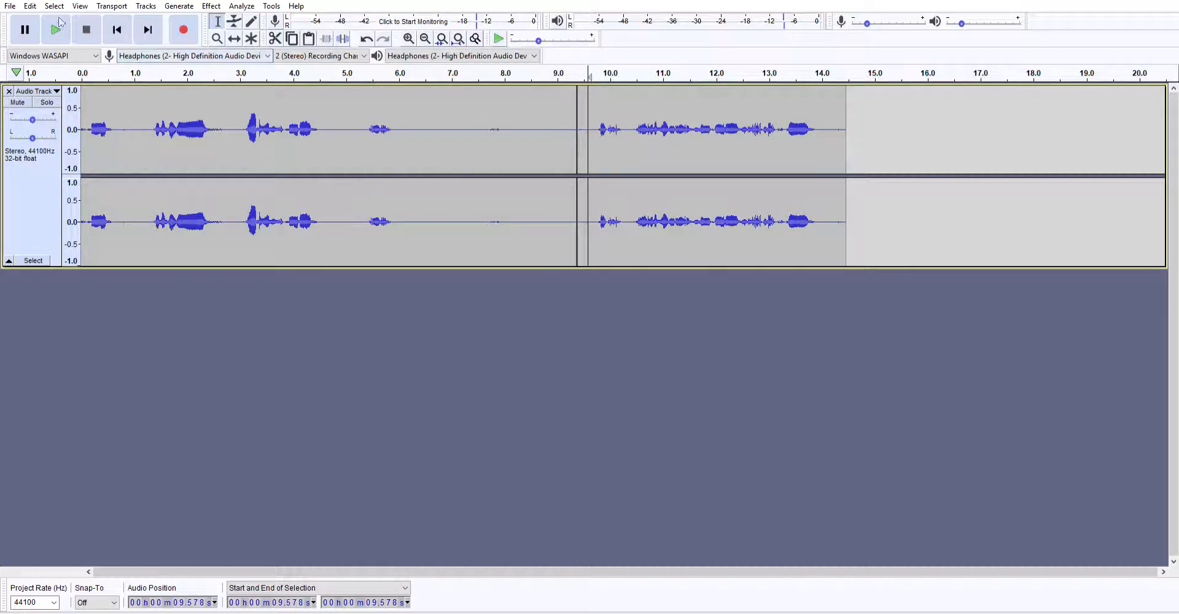
click(56, 29)
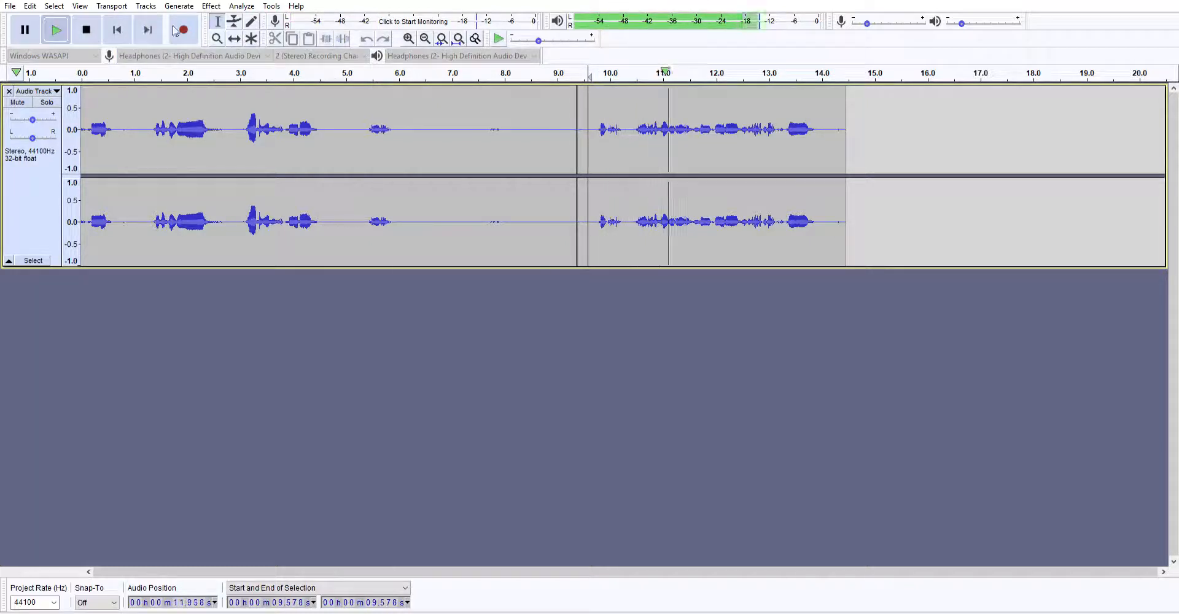
click(86, 30)
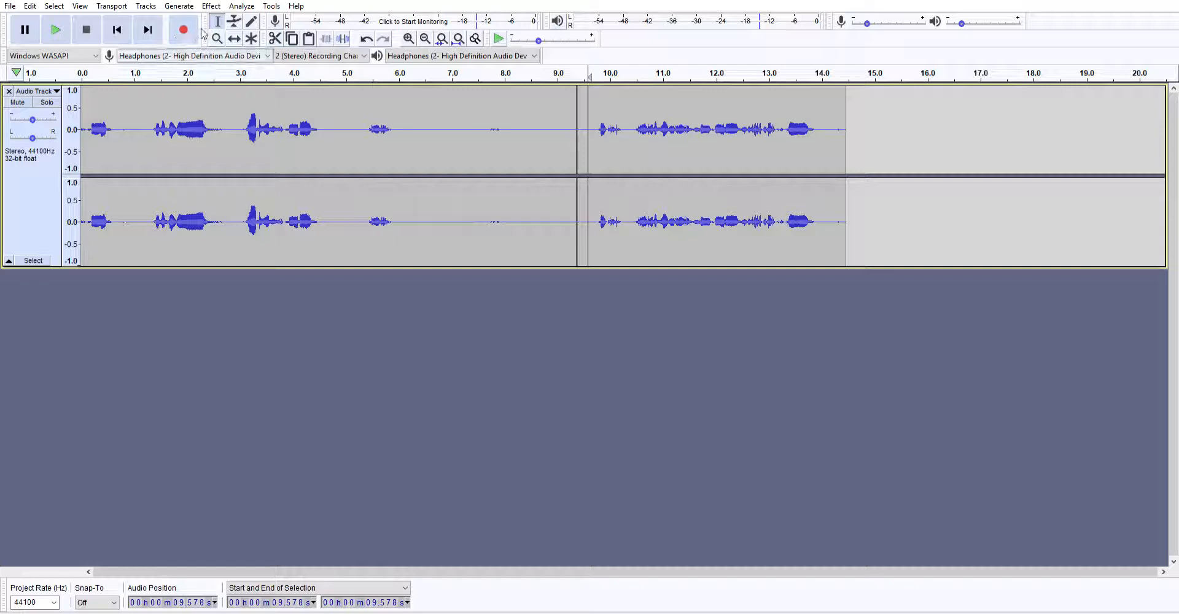
click(183, 29)
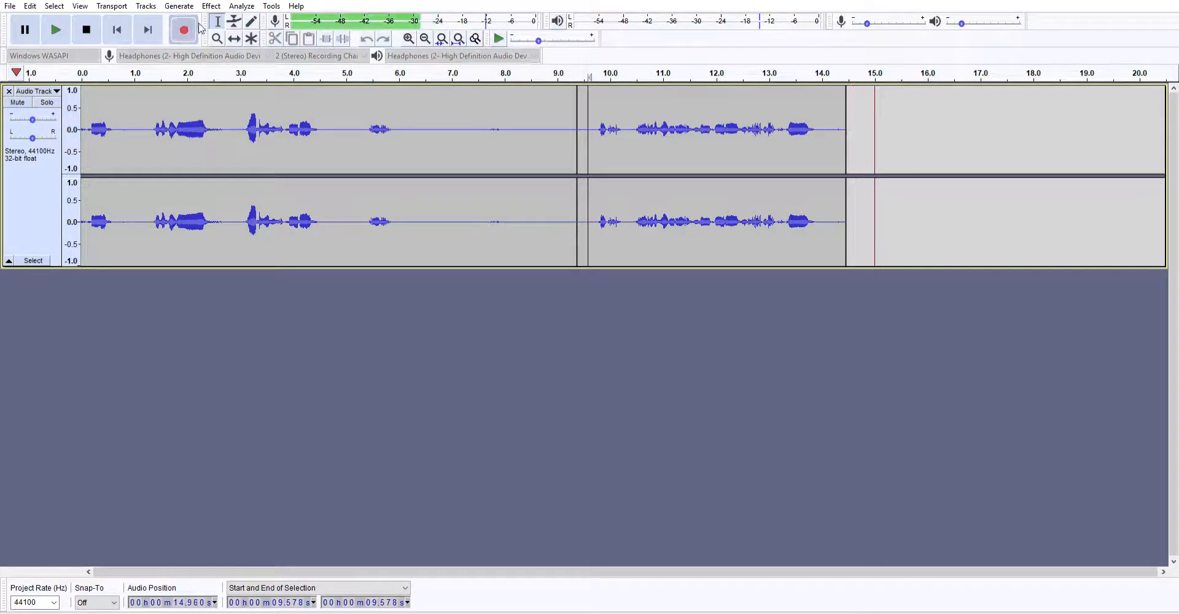
- Let the third take run and stop it with the track at about 55 seconds
click(183, 28)
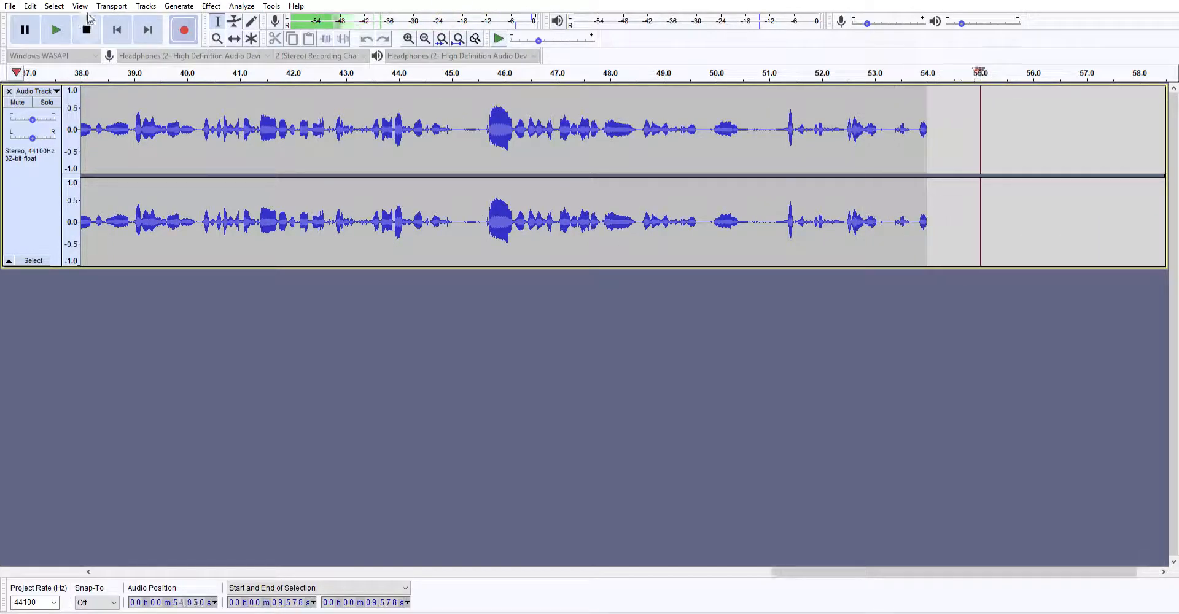
click(55, 29)
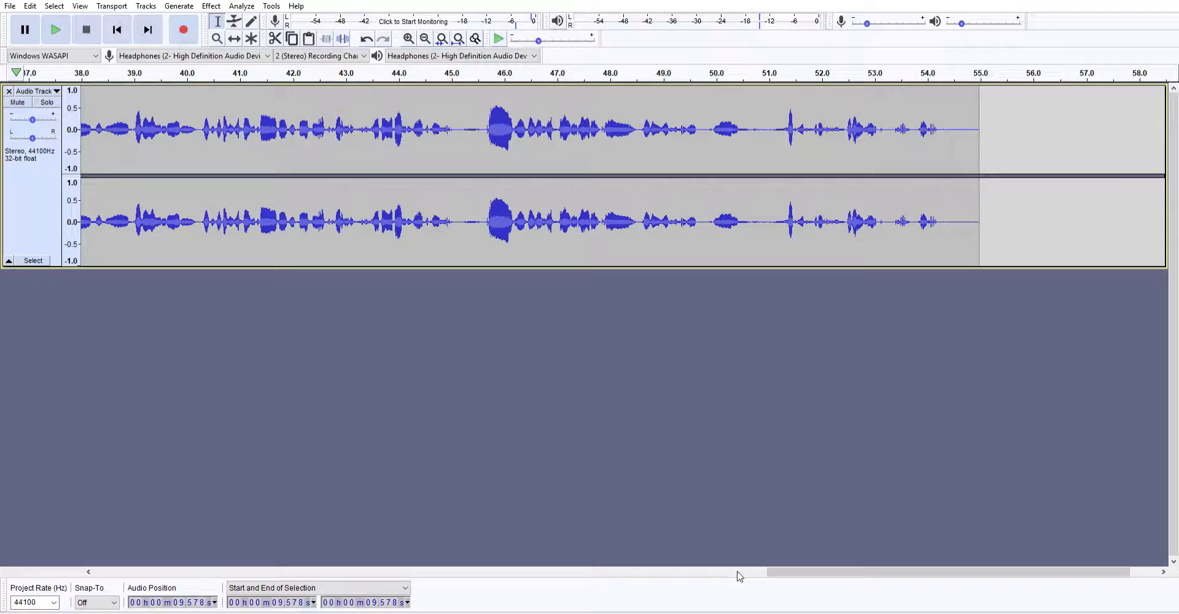
mouse_move(637, 599)
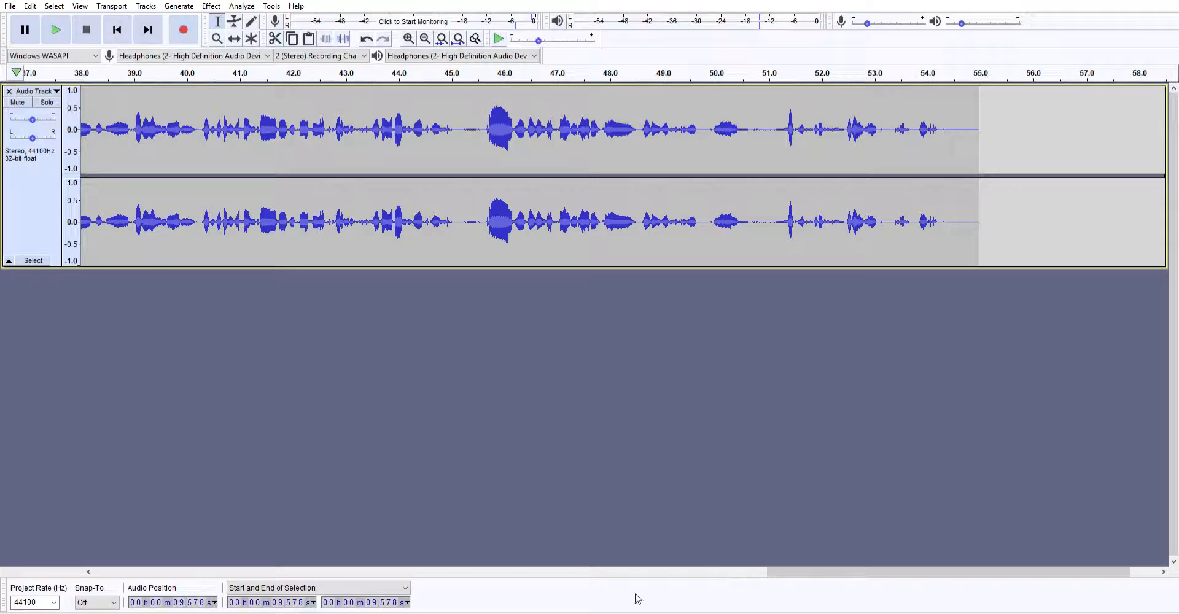